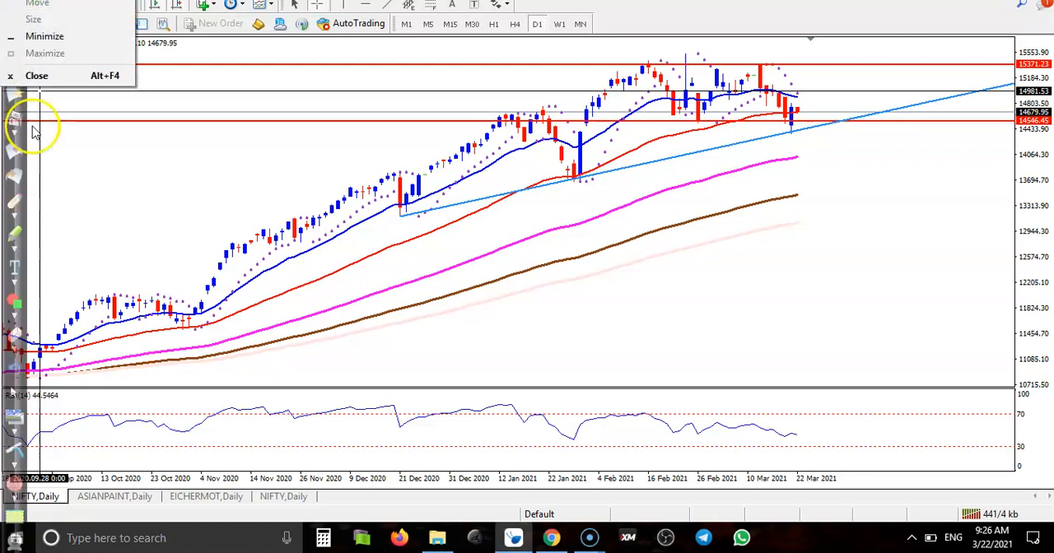
# Dismiss the window system menu covering the NIFTY daily chart in MetaTrader 4
pyautogui.click(136, 115)
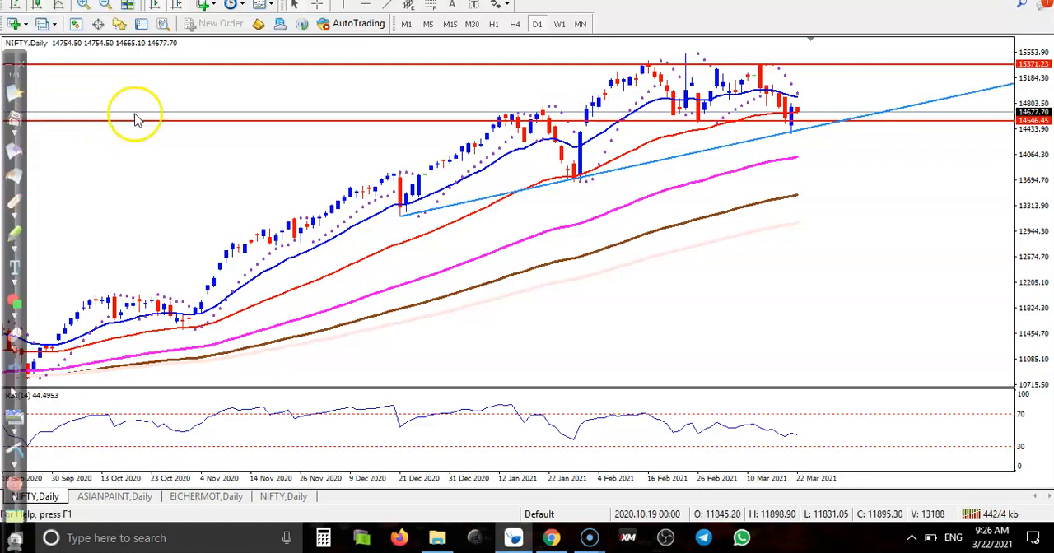
pyautogui.moveTo(448, 198)
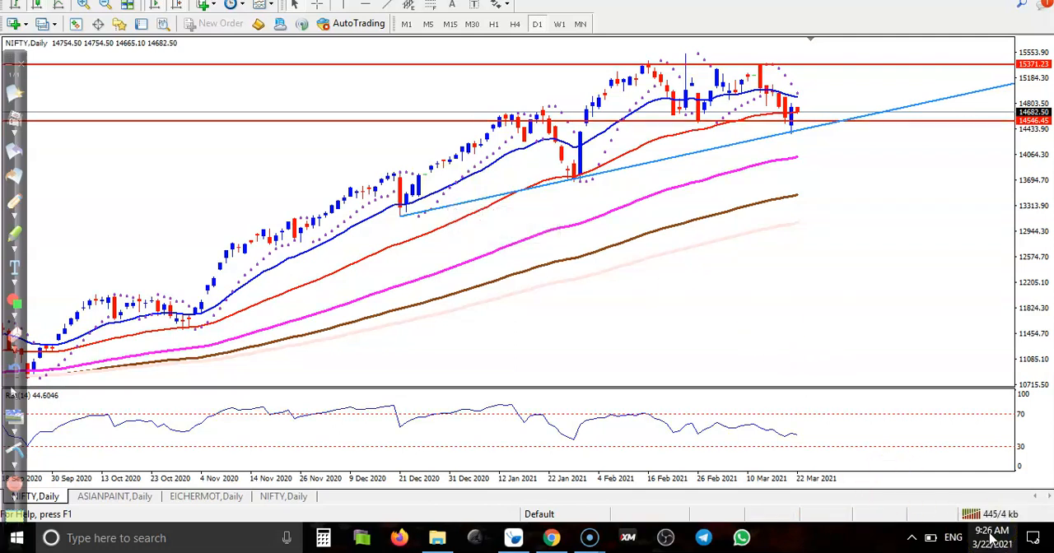
# Open the Windows taskbar calendar to check today's date, 22 March 2021
pyautogui.click(994, 537)
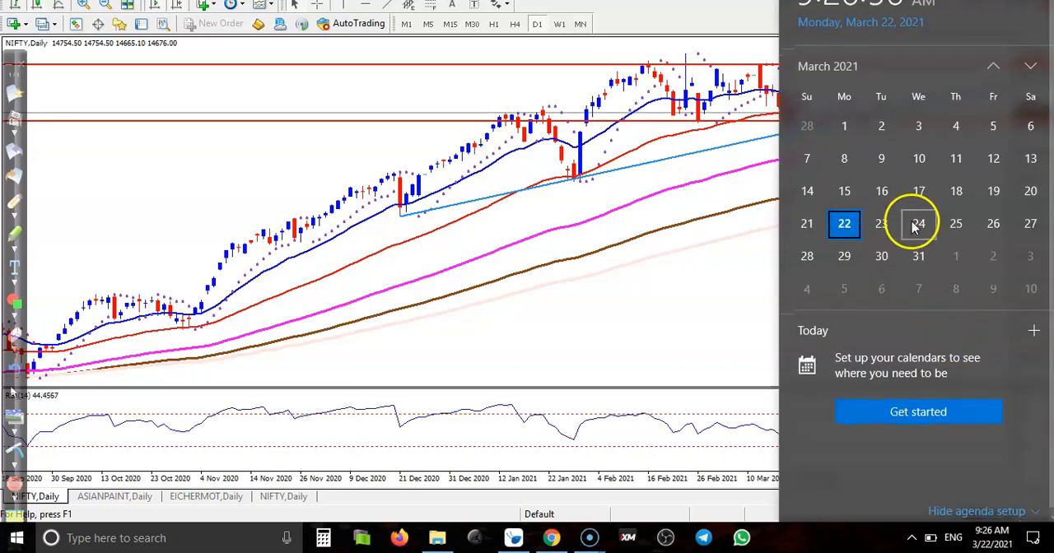
pyautogui.moveTo(952, 223)
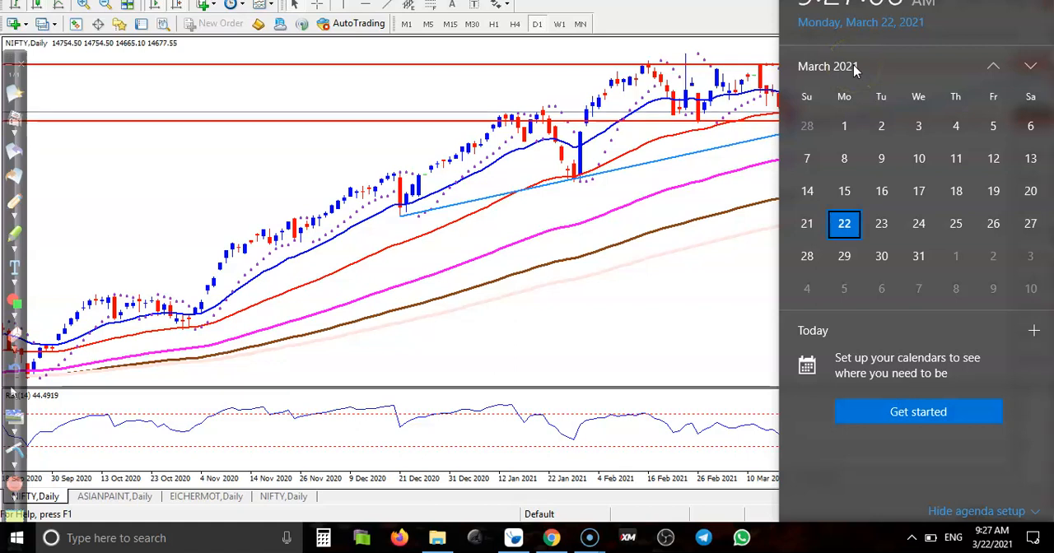
pyautogui.moveTo(749, 162)
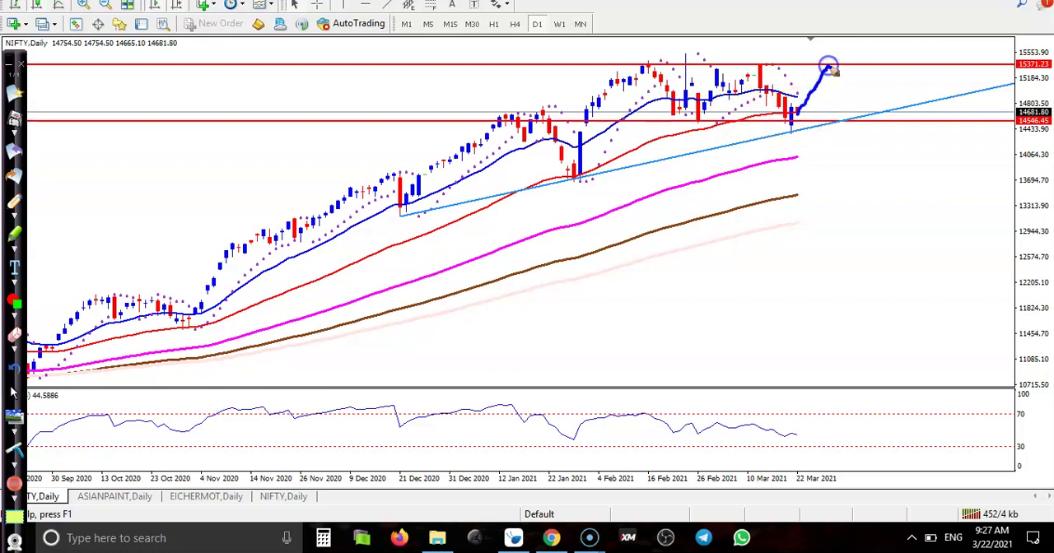
# Sketch blue target strokes toward 15400 above and 14300 below the latest NIFTY candle
pyautogui.moveTo(829, 64); pyautogui.dragTo(815, 140)
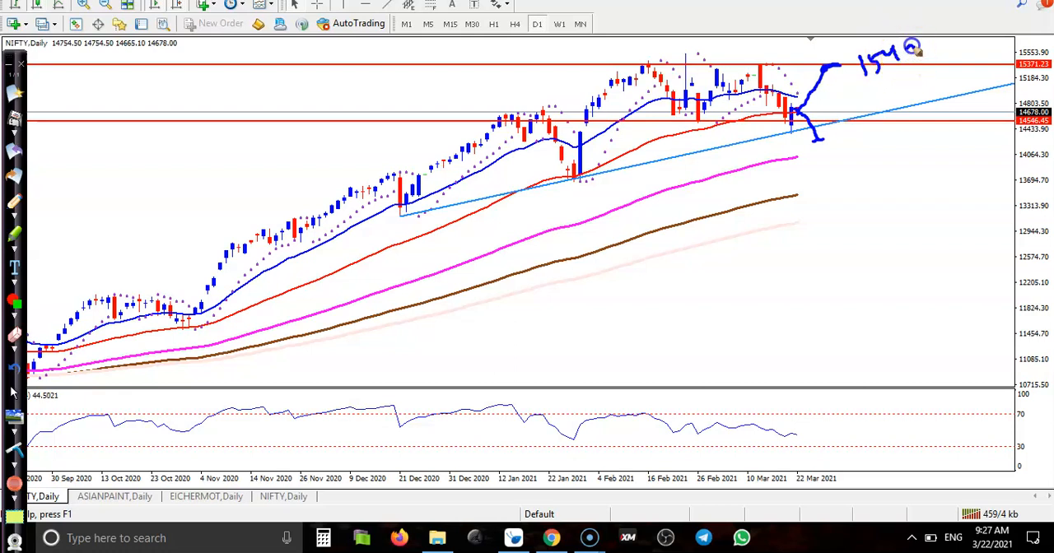
pyautogui.moveTo(807, 196)
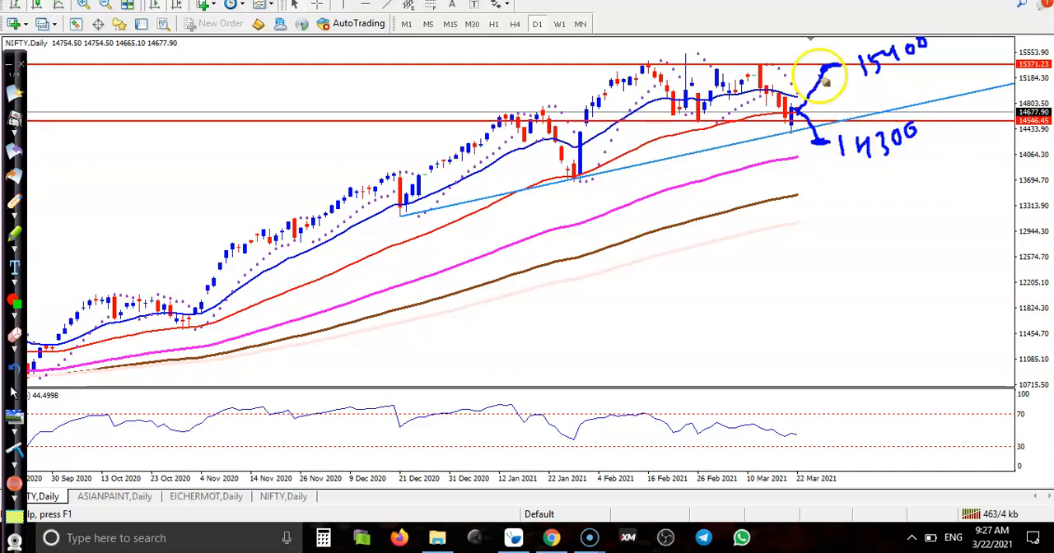
pyautogui.moveTo(856, 214)
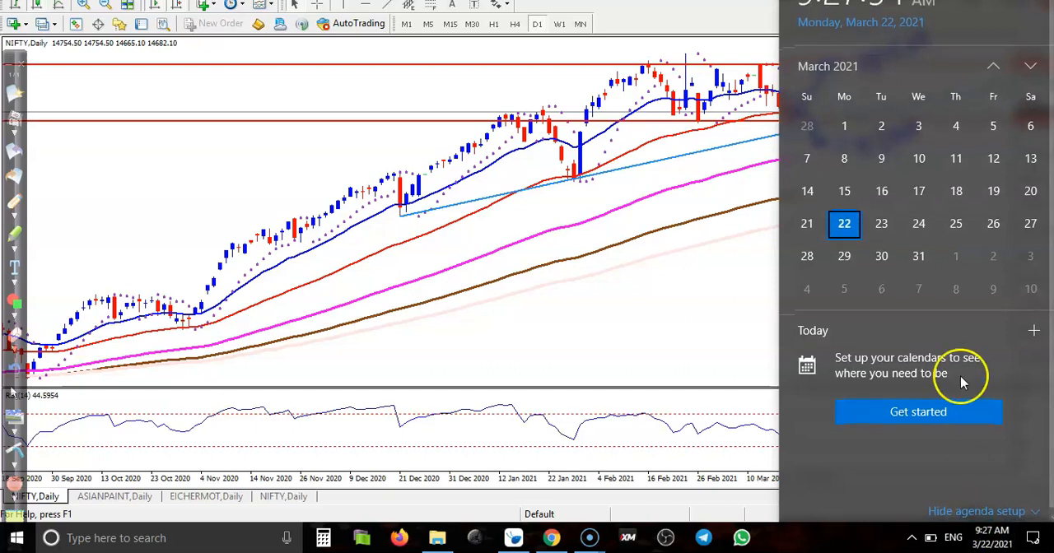
pyautogui.moveTo(956, 223)
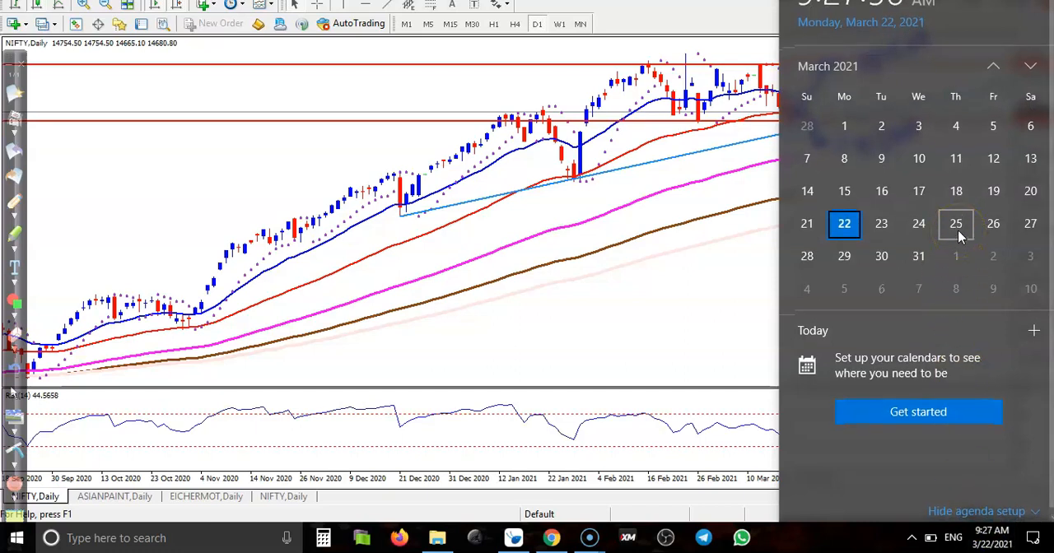
pyautogui.moveTo(629, 341)
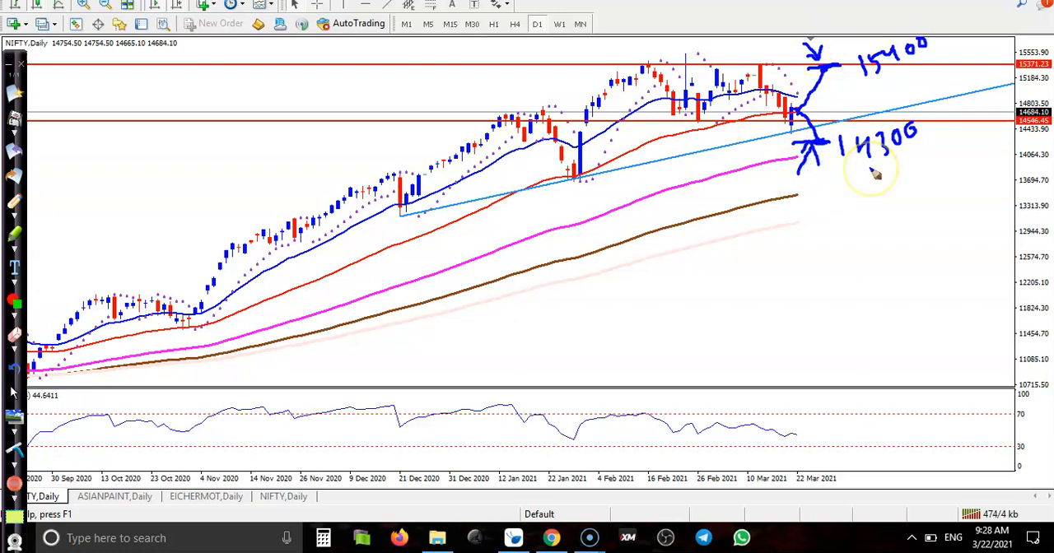
# Draw a second underline beneath the 14300 label on the NIFTY chart
pyautogui.moveTo(839, 164); pyautogui.dragTo(905, 164)
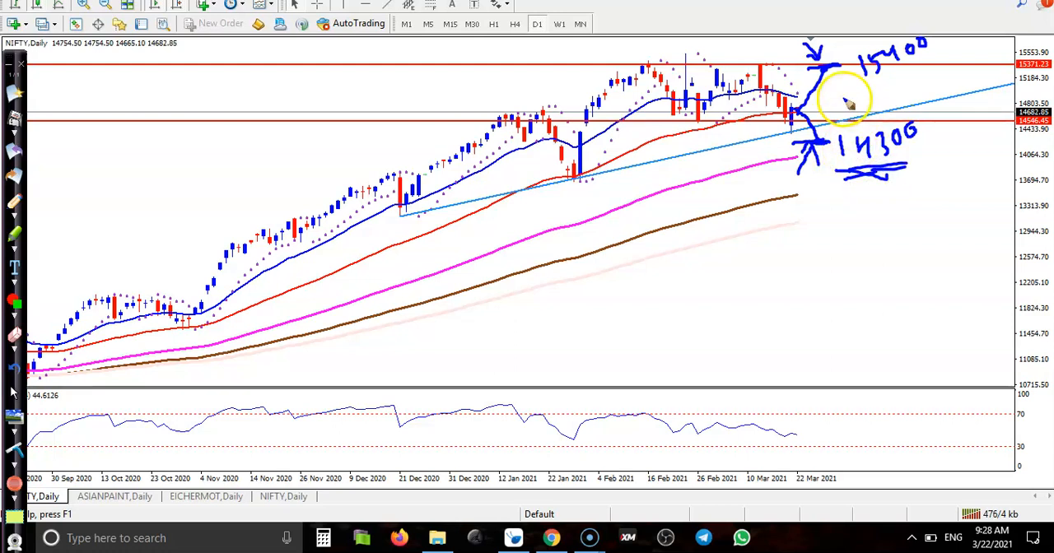
pyautogui.moveTo(152, 411)
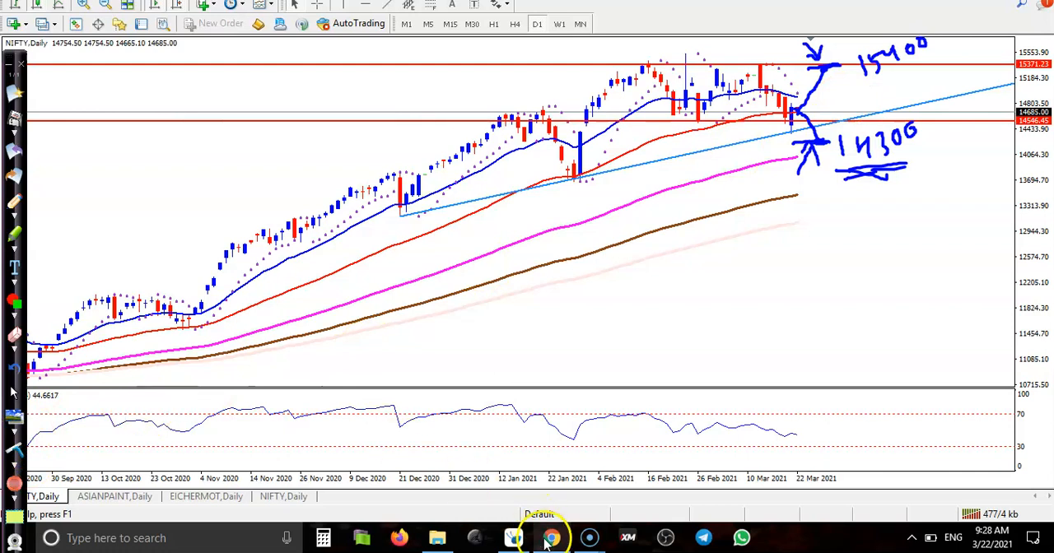
# Switch to Chrome and scroll Opstra's NIFTY strategy builder down to the payoff chart
pyautogui.click(551, 537)
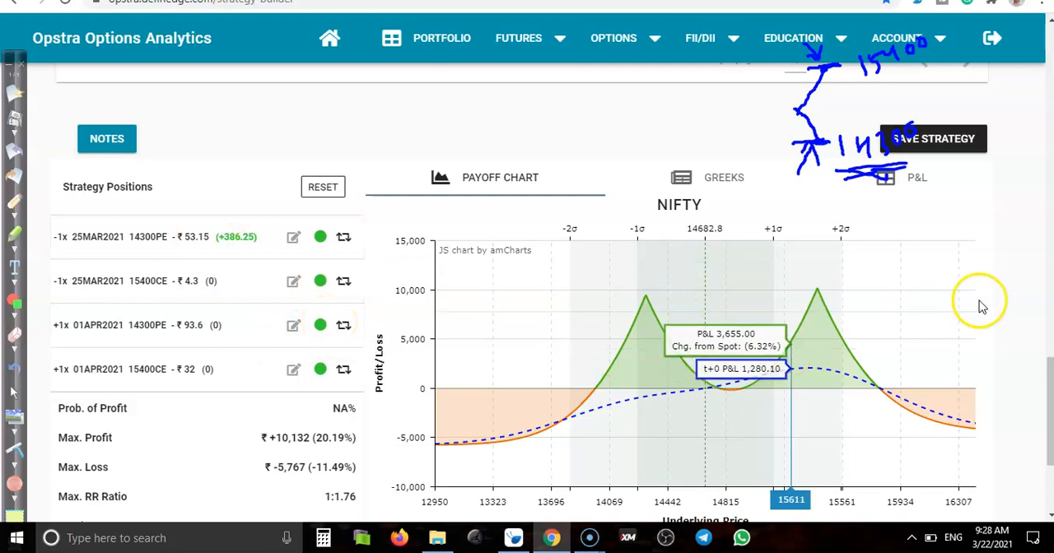
pyautogui.scroll(-3)
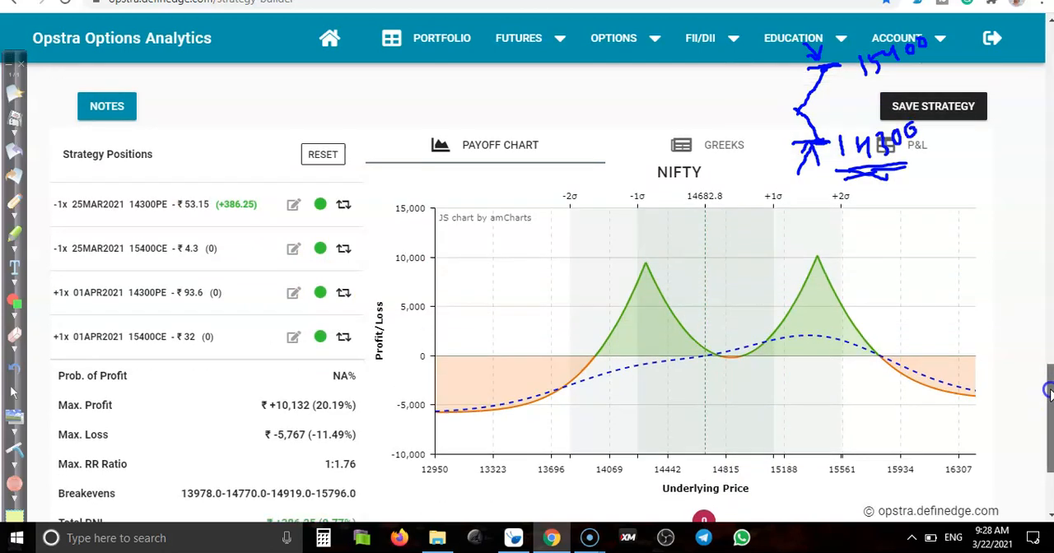
pyautogui.scroll(-3)
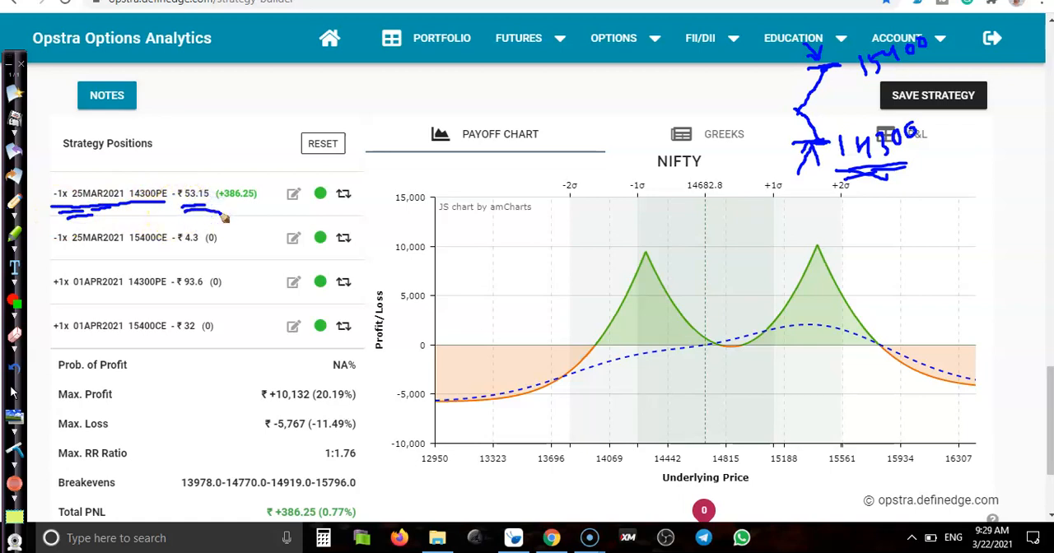
pyautogui.moveTo(87, 273)
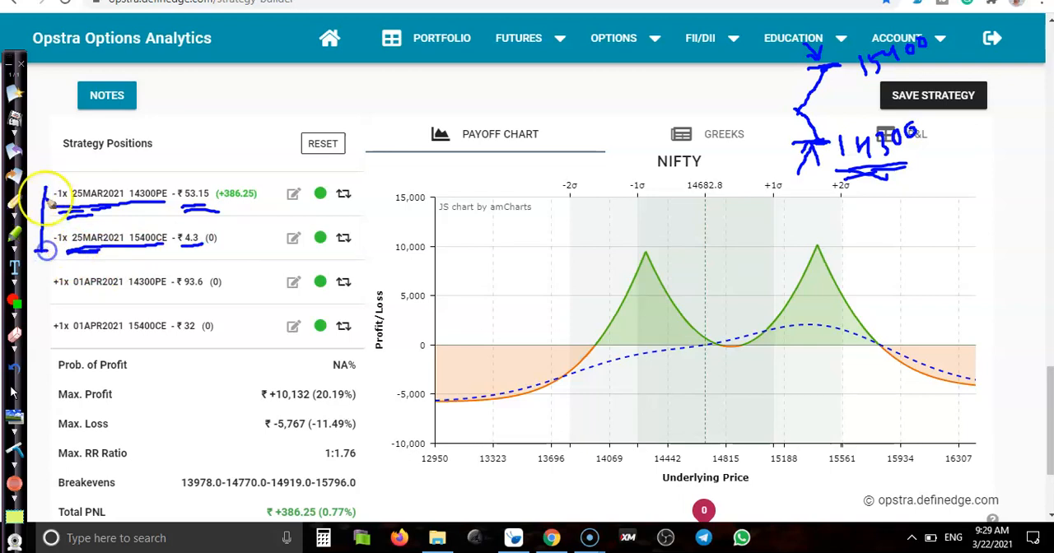
pyautogui.moveTo(62, 297)
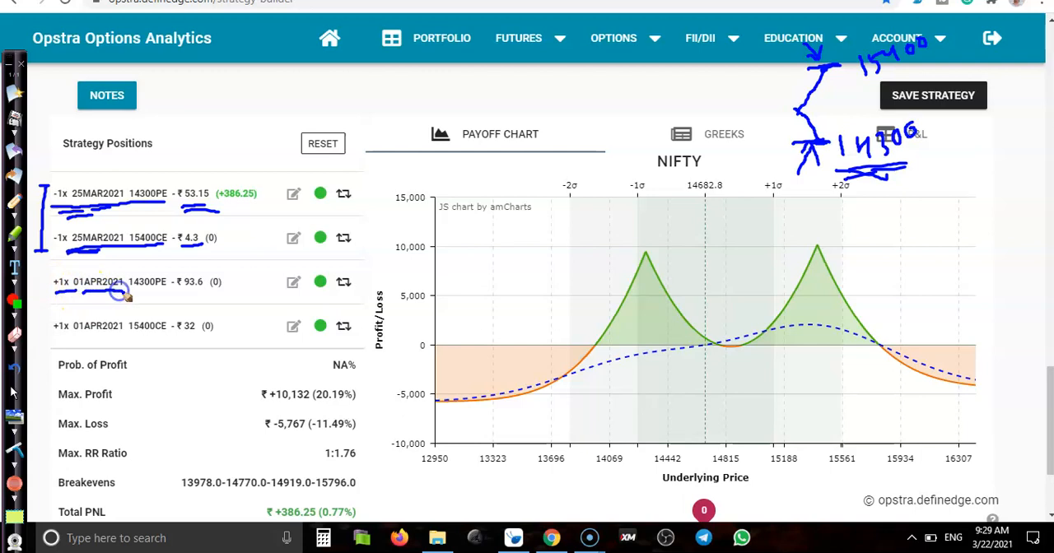
pyautogui.moveTo(57, 255)
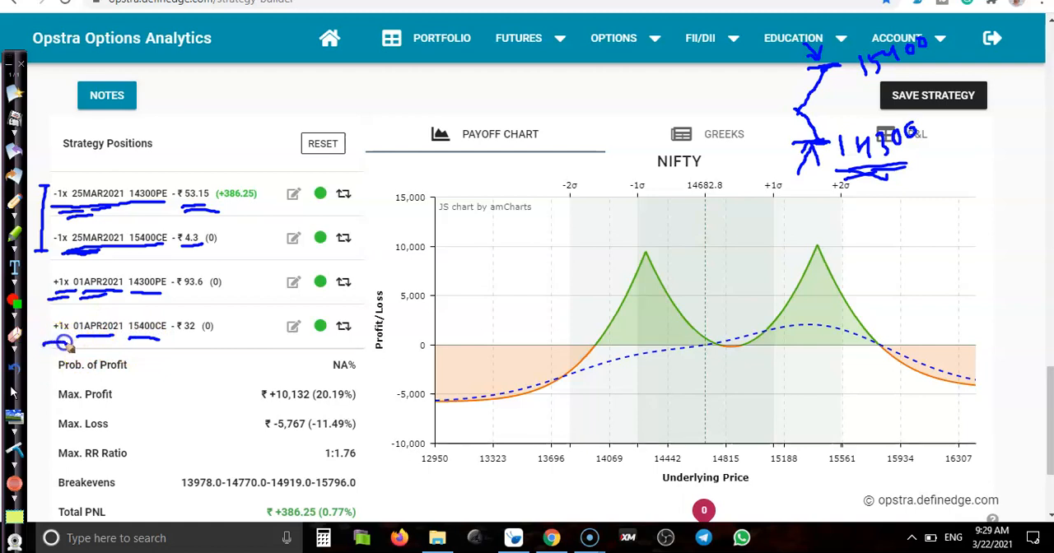
pyautogui.moveTo(20, 449)
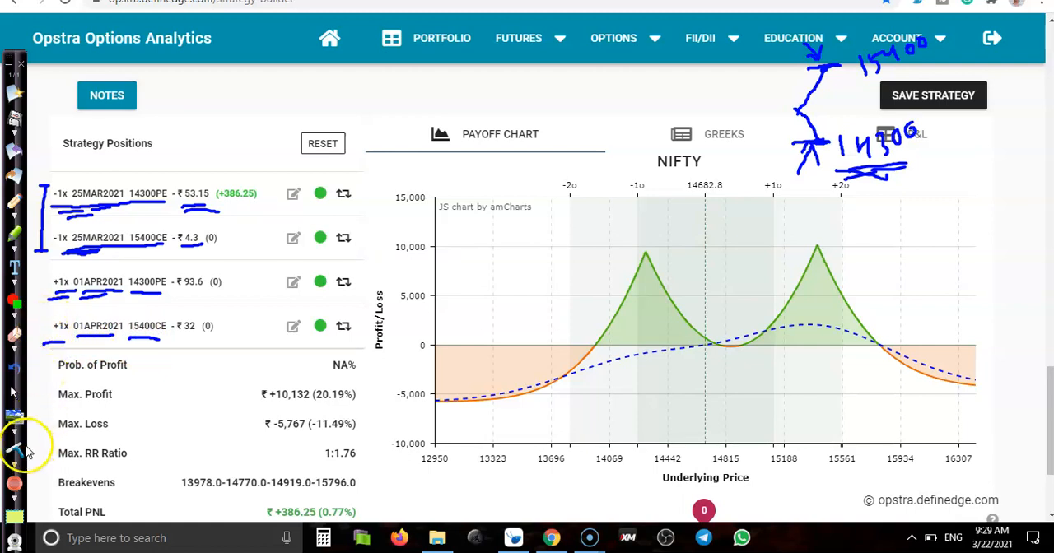
pyautogui.moveTo(14, 451)
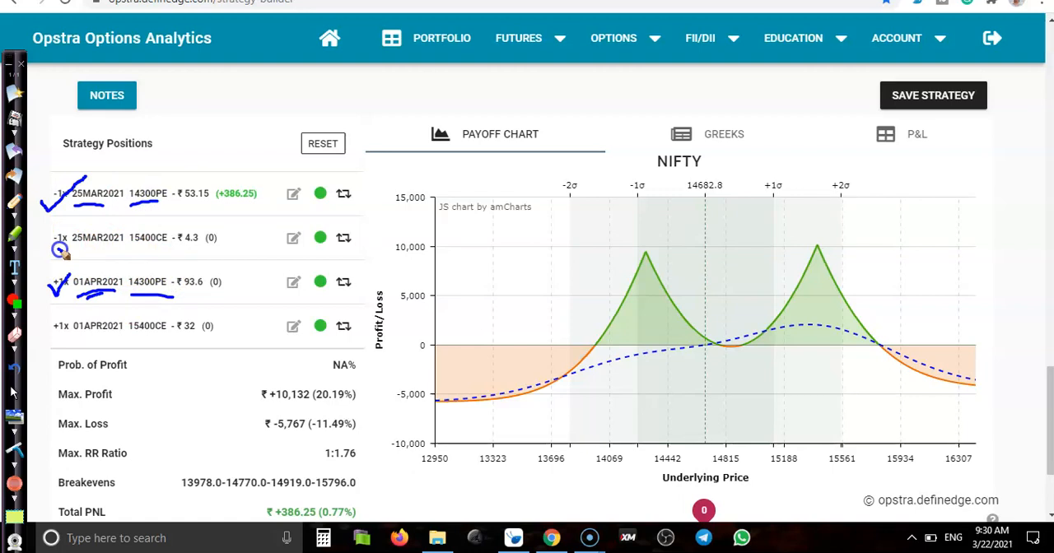
pyautogui.moveTo(107, 254)
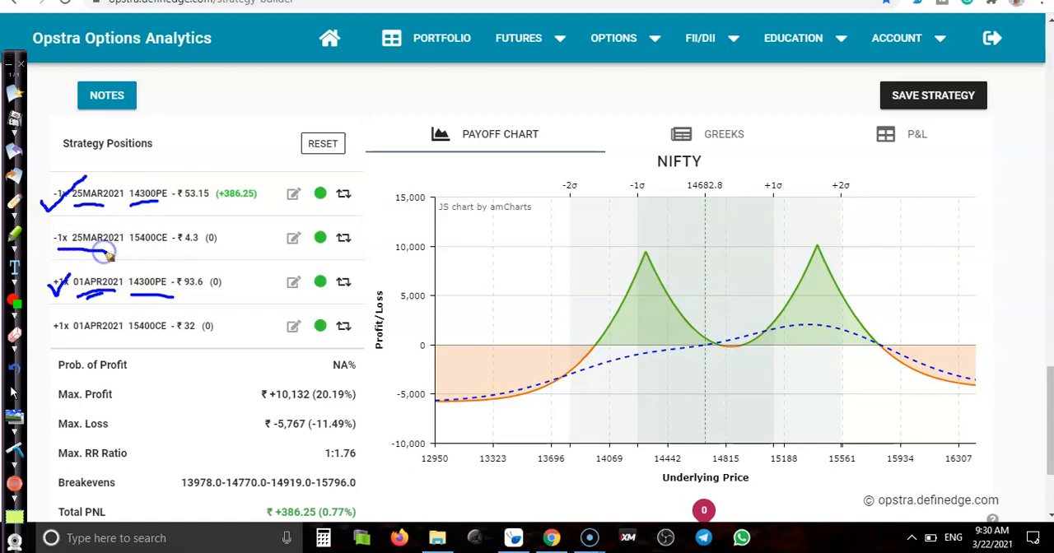
pyautogui.moveTo(82, 337)
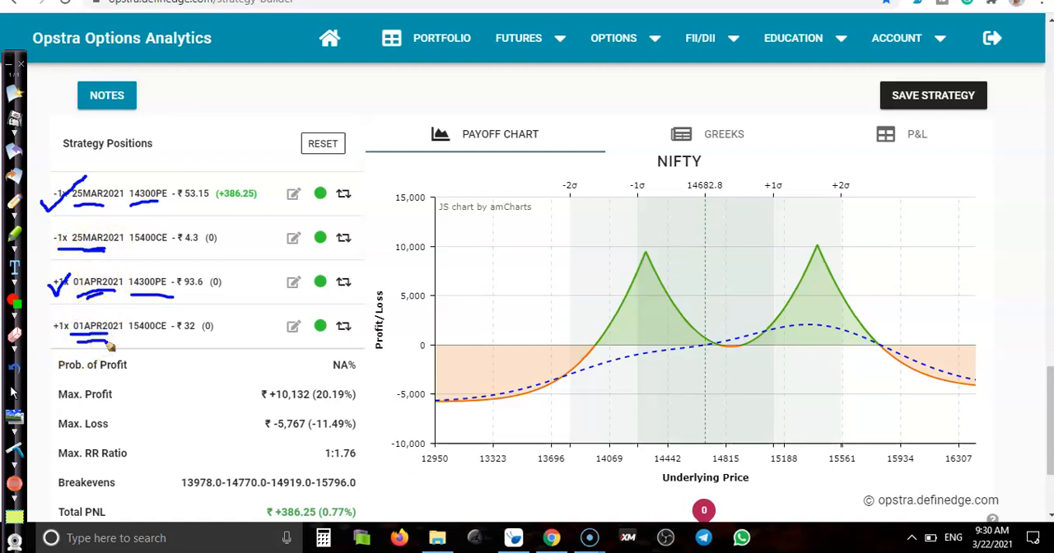
pyautogui.moveTo(387, 277)
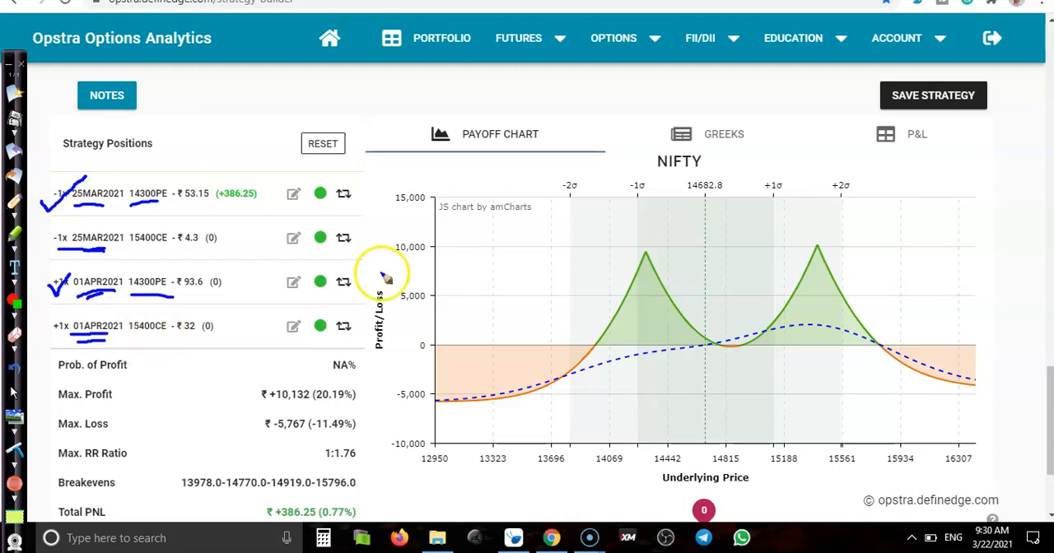
pyautogui.moveTo(659, 247)
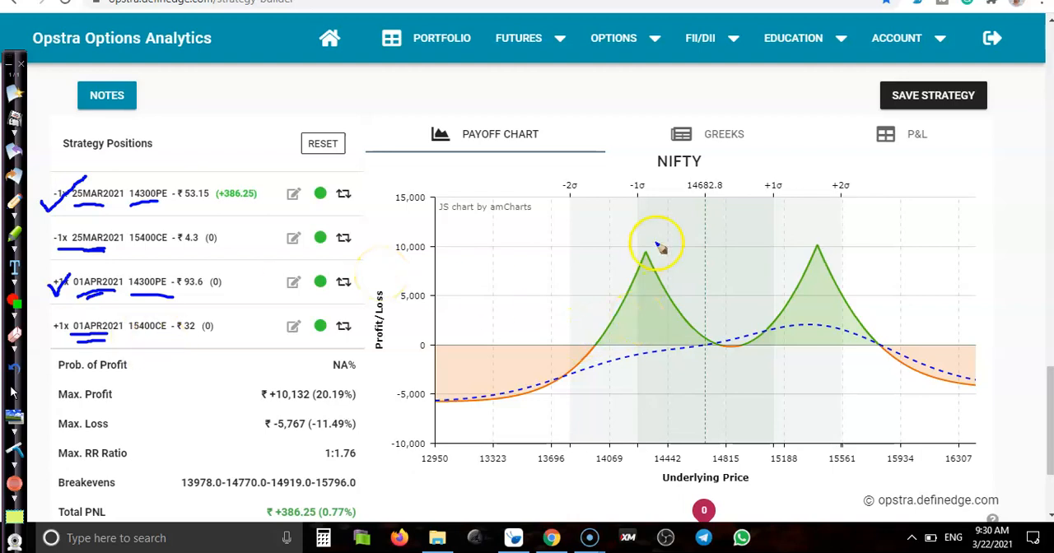
pyautogui.moveTo(815, 251)
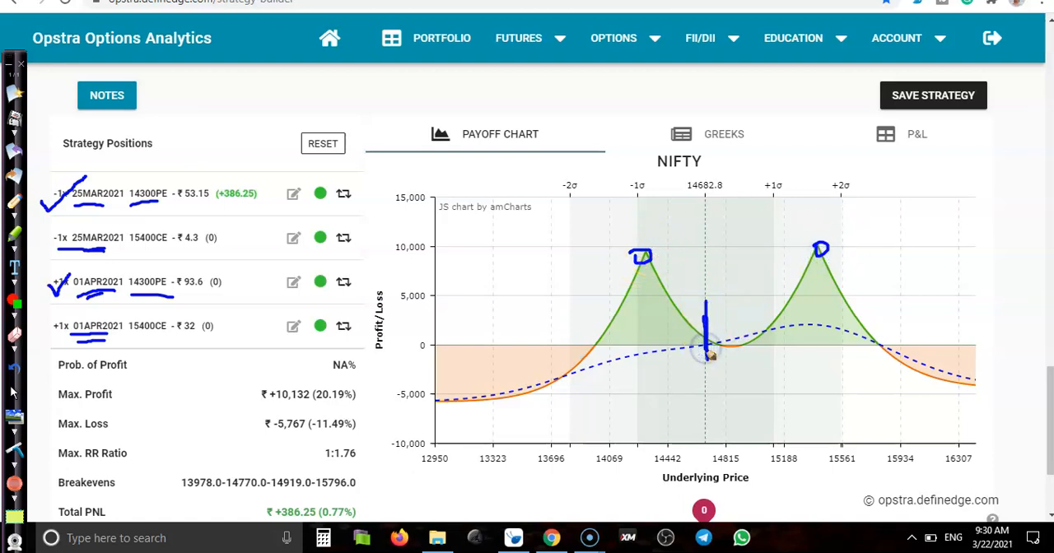
# Draw a path from the 14682.8 spot mark to the right-hand profit peak
pyautogui.moveTo(704, 354); pyautogui.dragTo(778, 285)
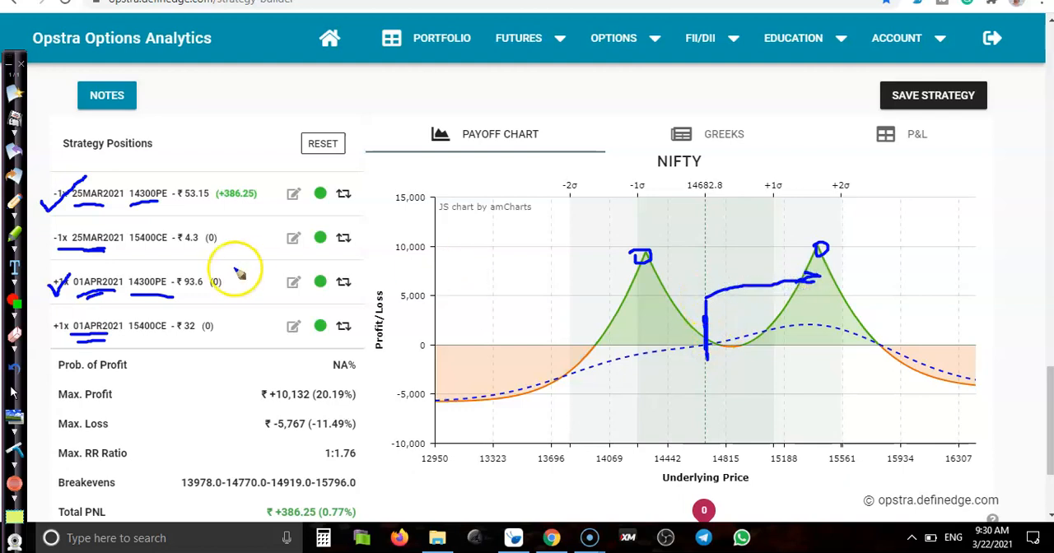
pyautogui.moveTo(186, 247)
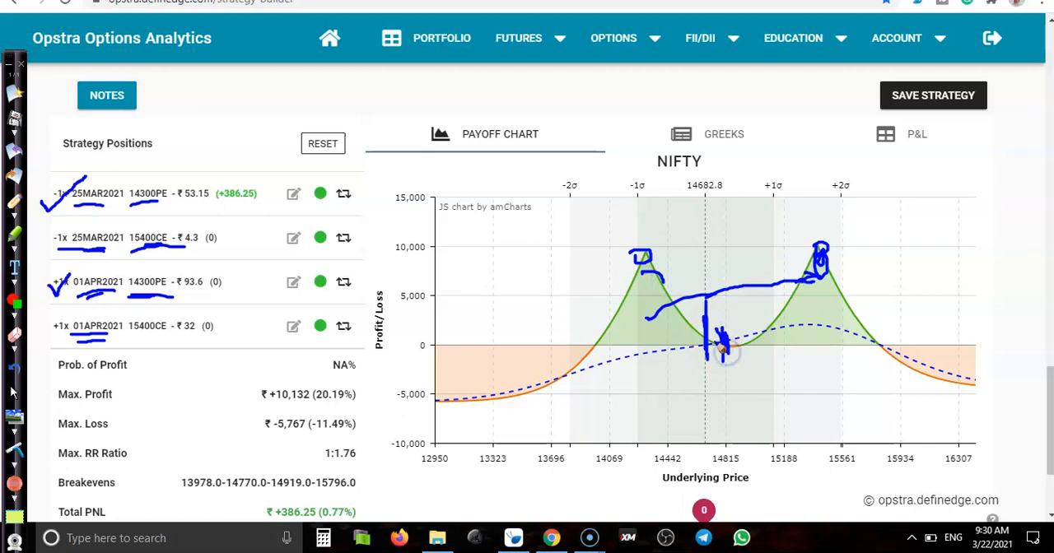
pyautogui.moveTo(729, 346)
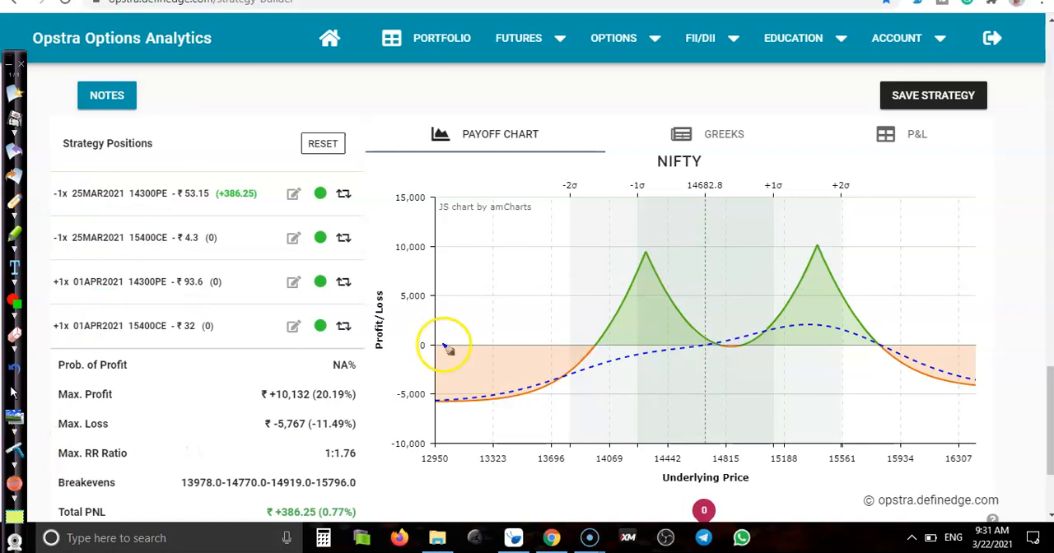
pyautogui.moveTo(646, 239)
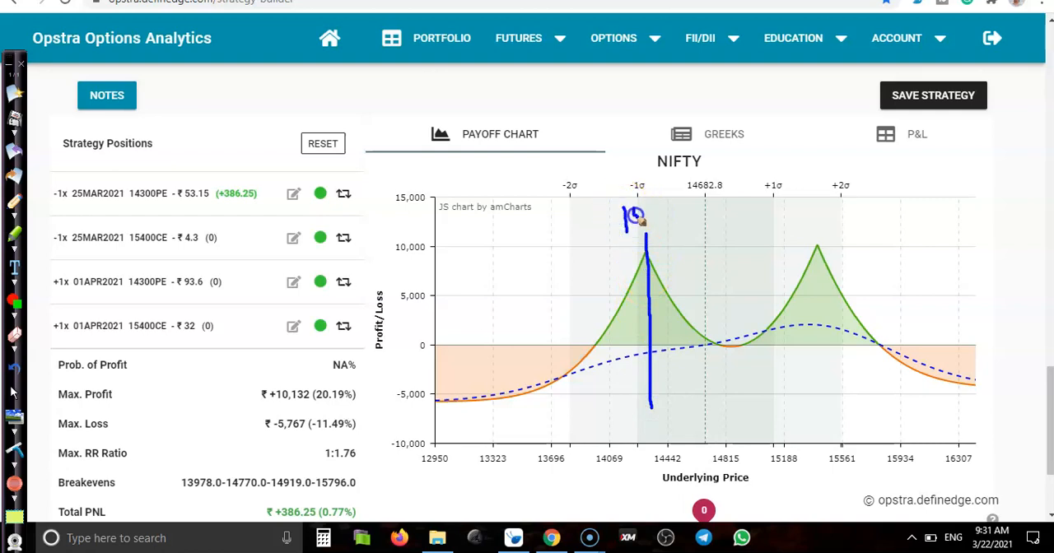
# Draw the 14300 strike line and an arrow, then a horizontal line joining both strikes
pyautogui.moveTo(630, 218); pyautogui.dragTo(659, 219)
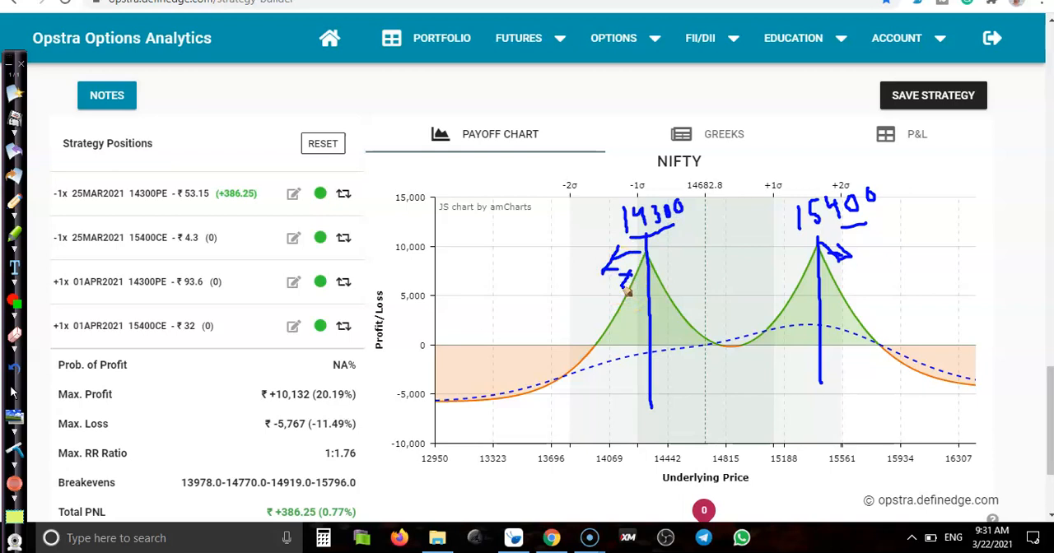
pyautogui.moveTo(626, 292); pyautogui.dragTo(659, 272)
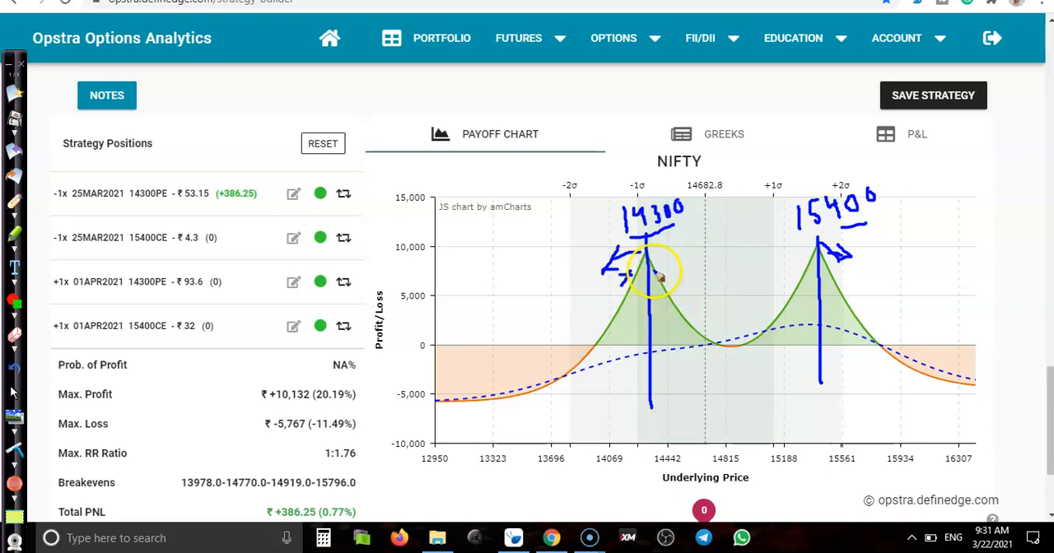
pyautogui.moveTo(650, 272); pyautogui.dragTo(819, 272)
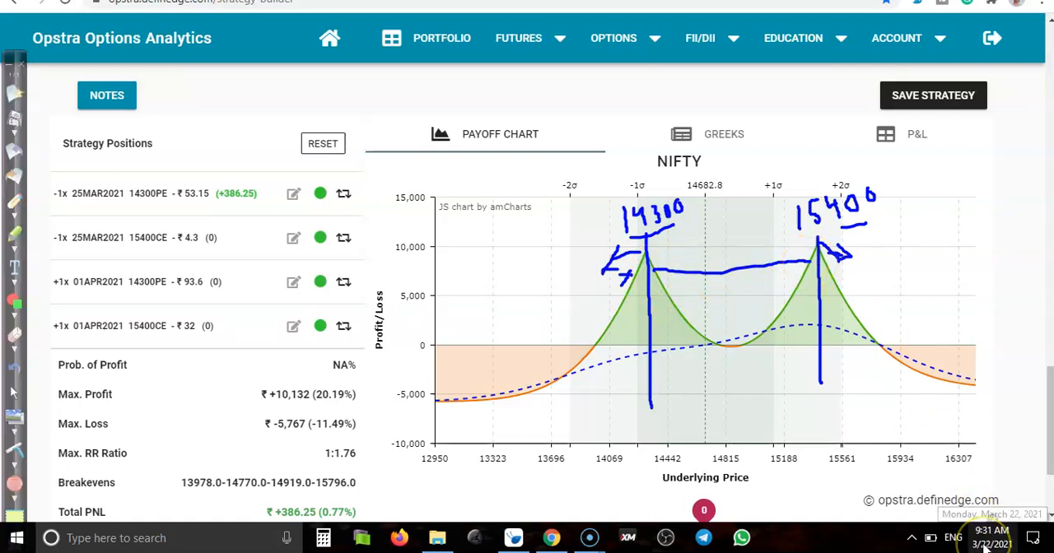
pyautogui.click(992, 514)
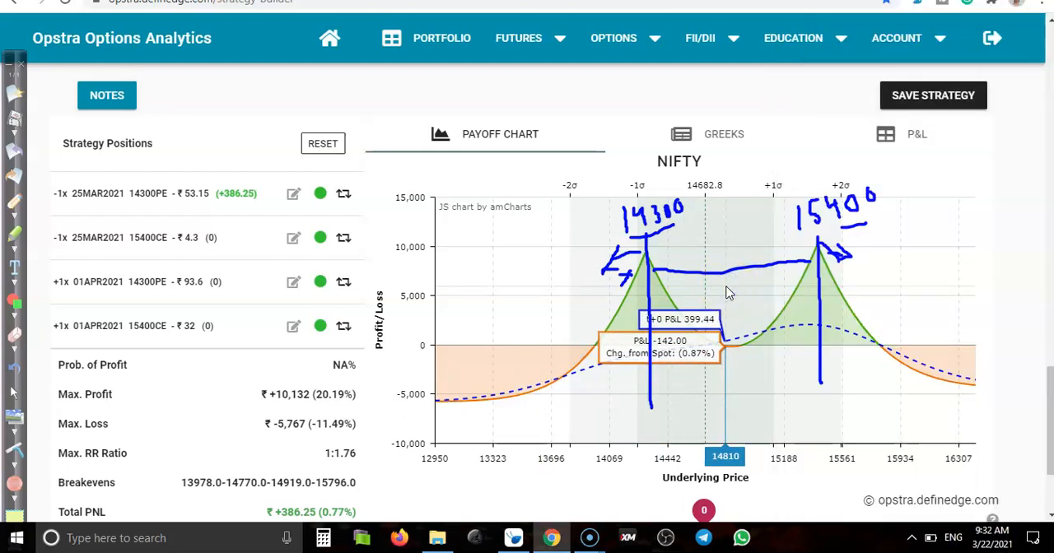
pyautogui.moveTo(802, 263)
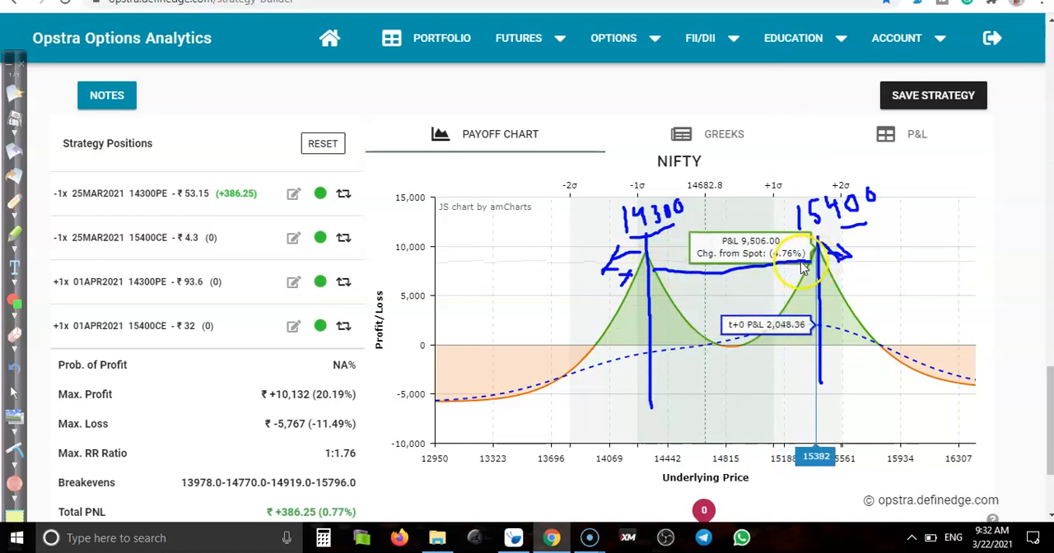
pyautogui.moveTo(774, 350)
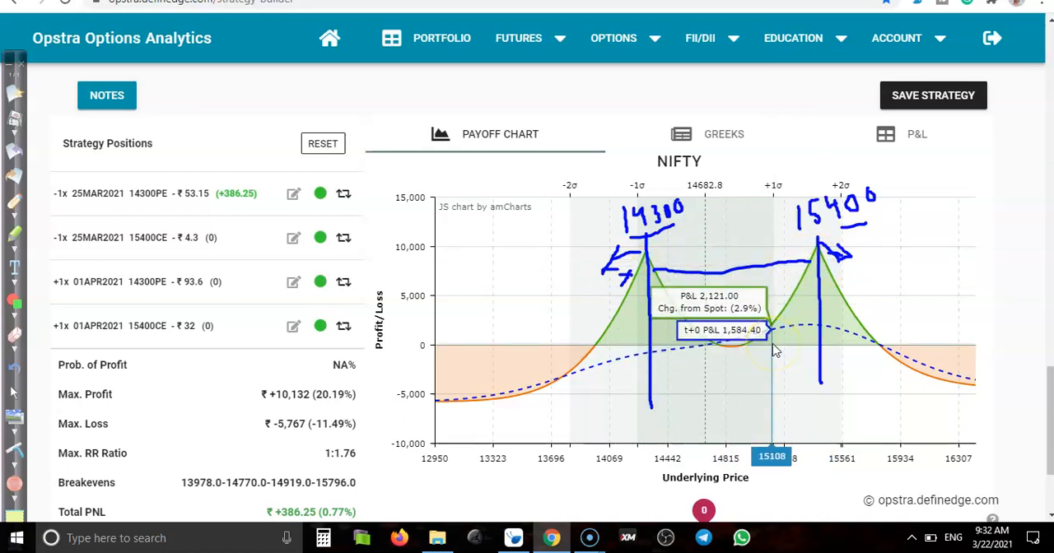
pyautogui.moveTo(289, 202)
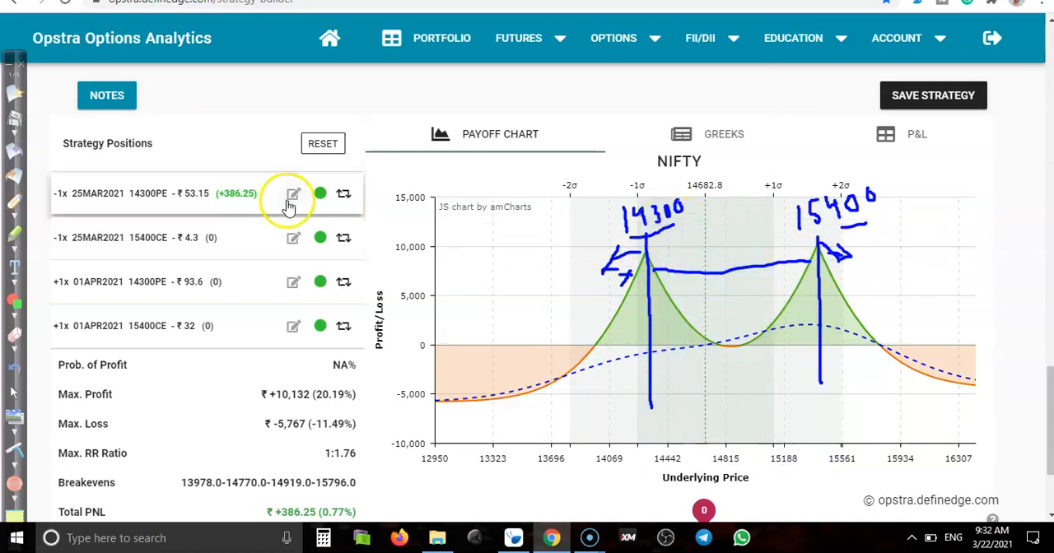
pyautogui.moveTo(609, 180)
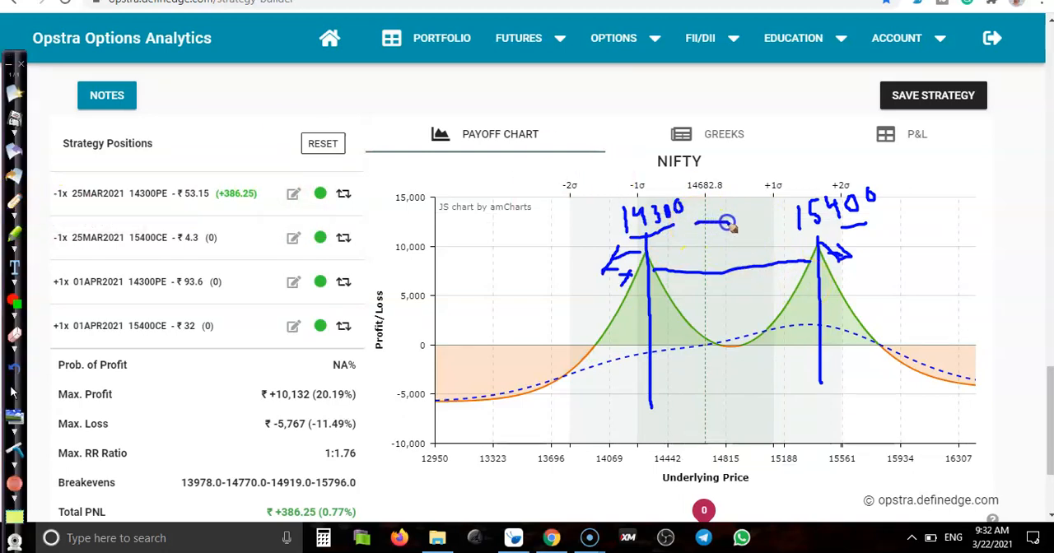
# Draw the 1100-point arrow spanning the 14300 and 15400 strikes
pyautogui.moveTo(725, 224); pyautogui.dragTo(778, 218)
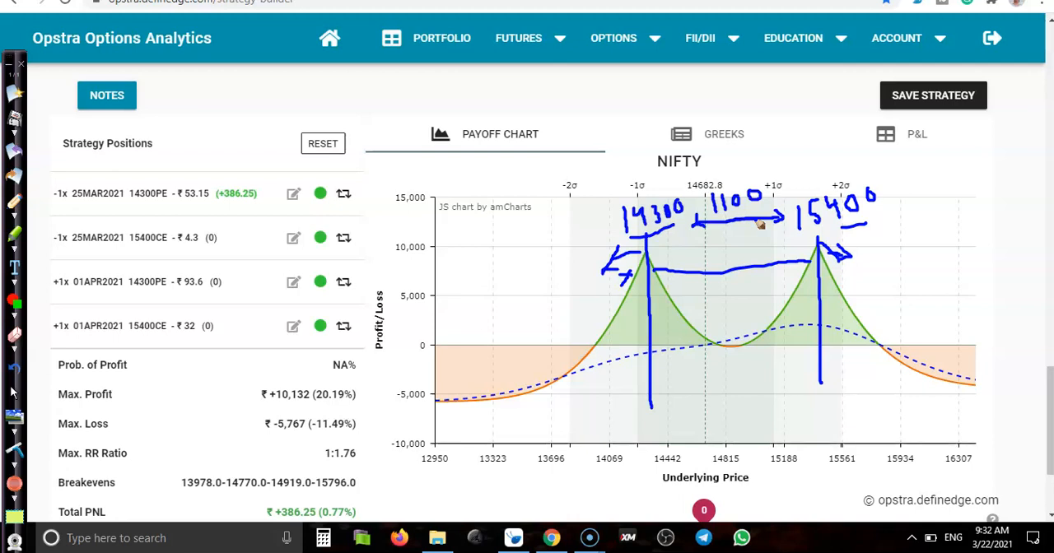
pyautogui.moveTo(213, 323)
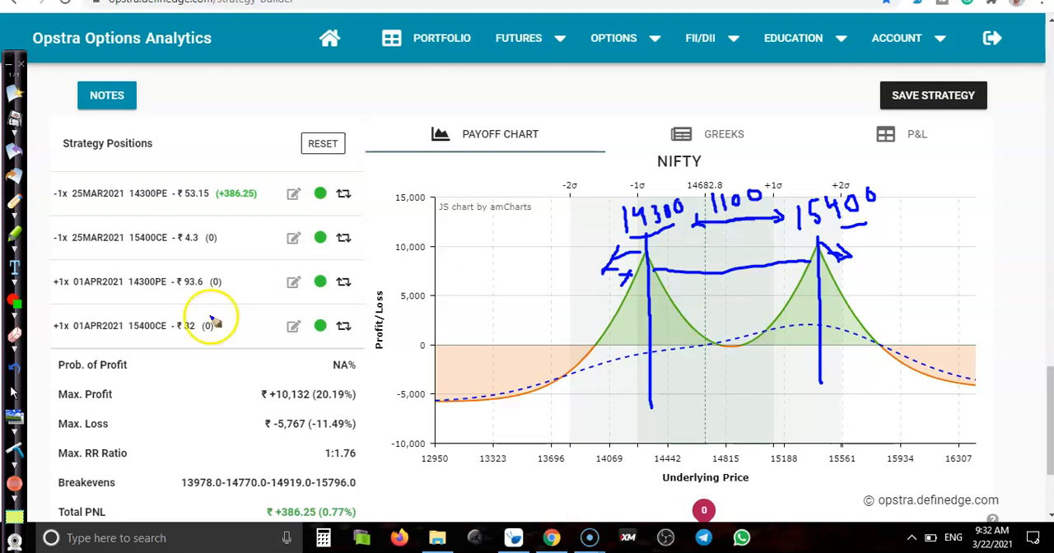